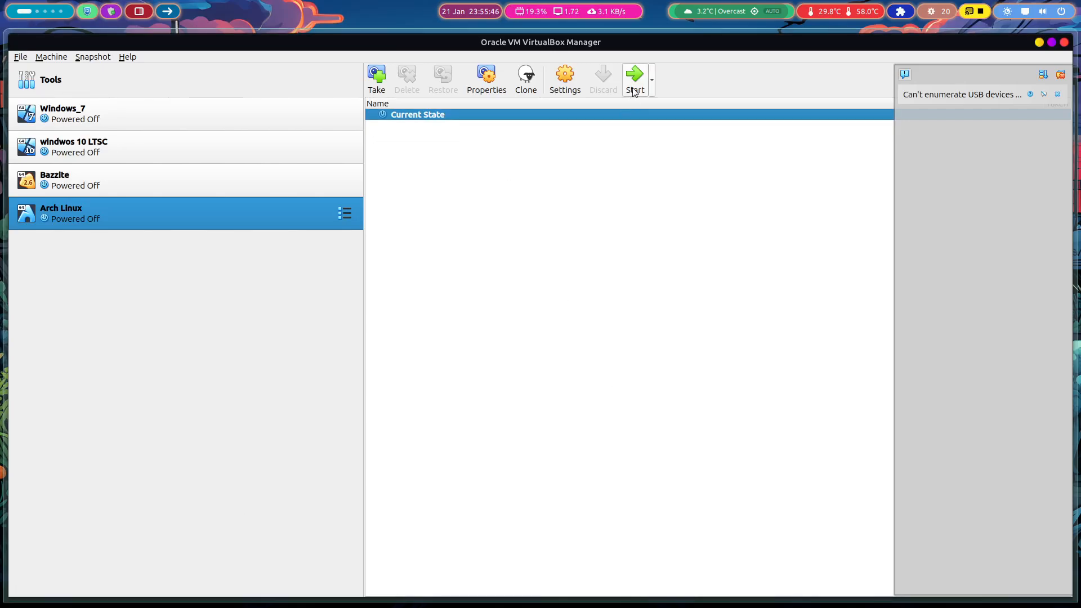
Start the Arch Linux virtual machine and confirm the switch to full-screen mode.
left_click(633, 77)
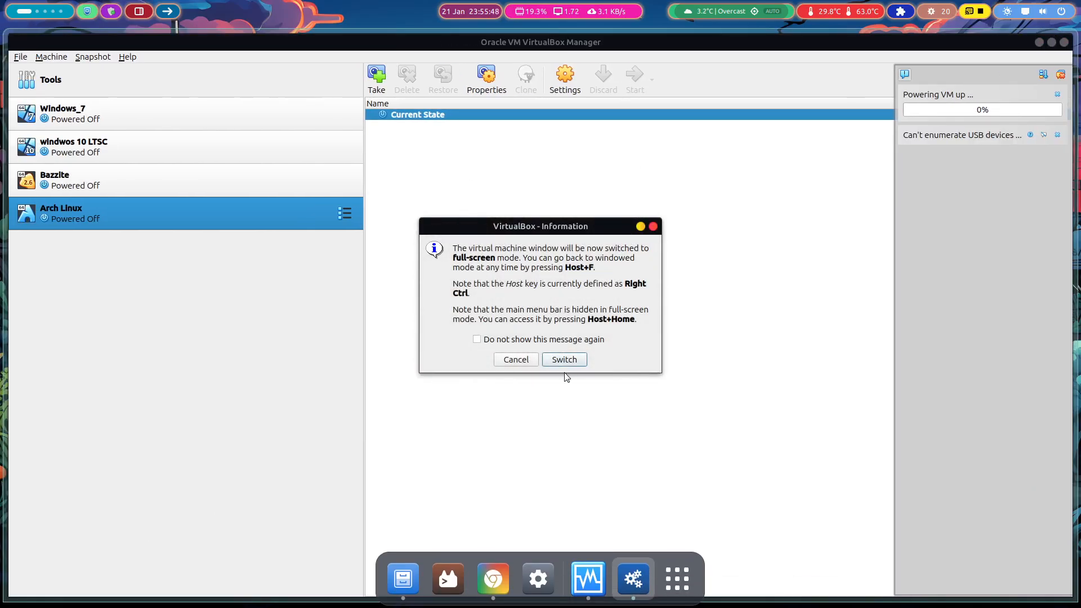
left_click(563, 359)
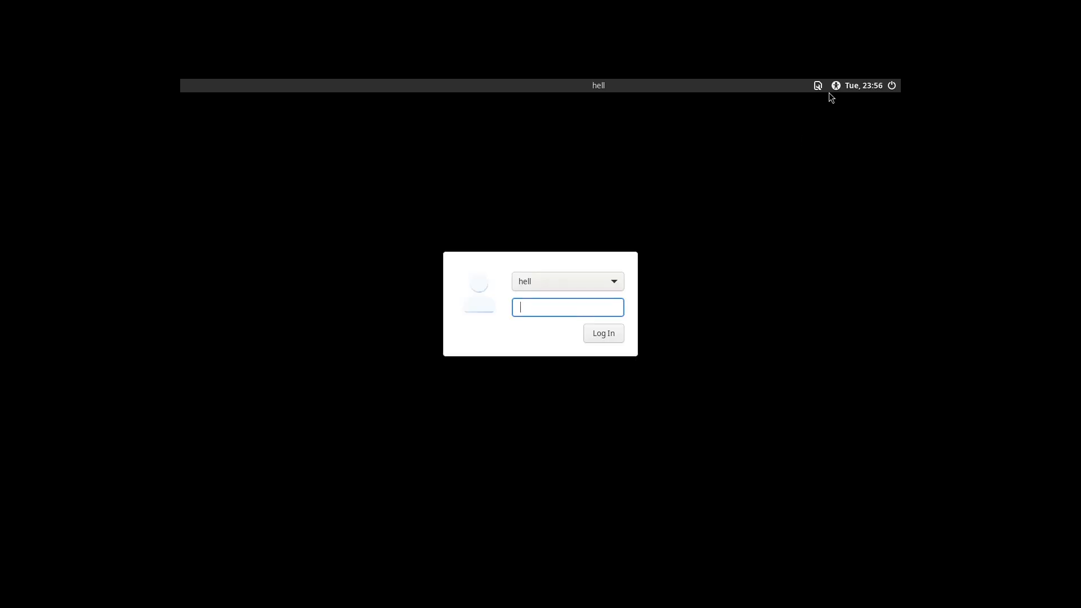
Enter the password at the login screen to reach the tiling desktop.
left_click(817, 85)
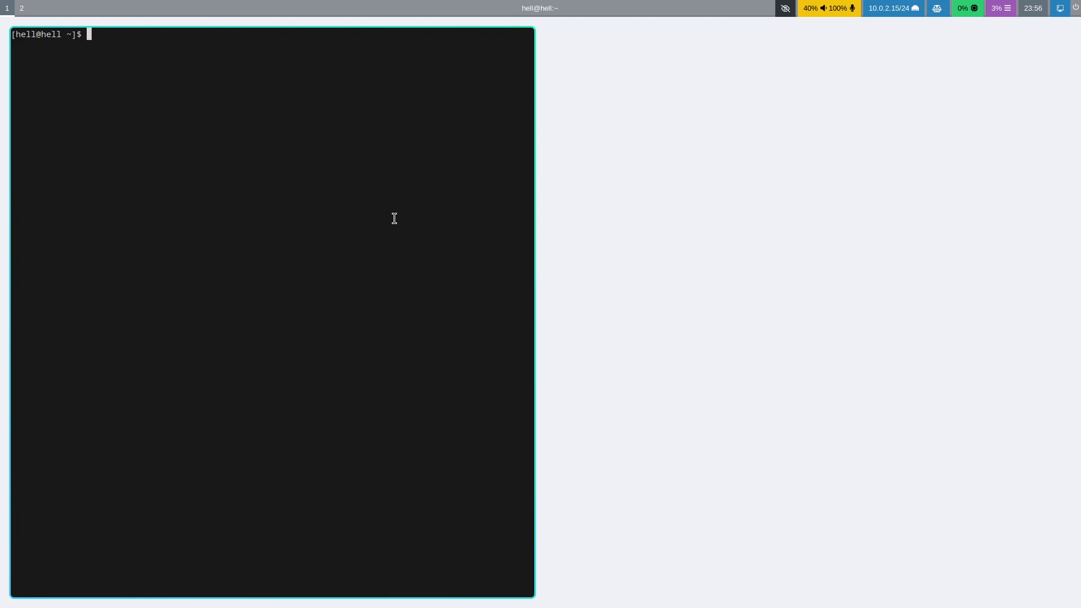
Run fastfetch, then open a second terminal and list the home folders in the left one.
type("fastfetch")
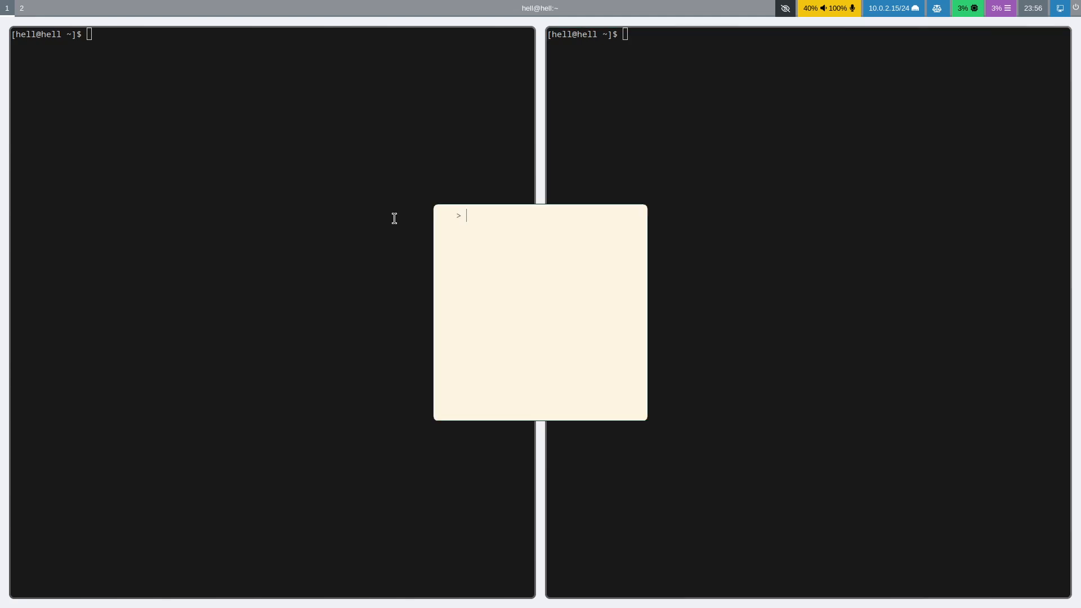
type("firte")
left_click(272, 33)
type("ls")
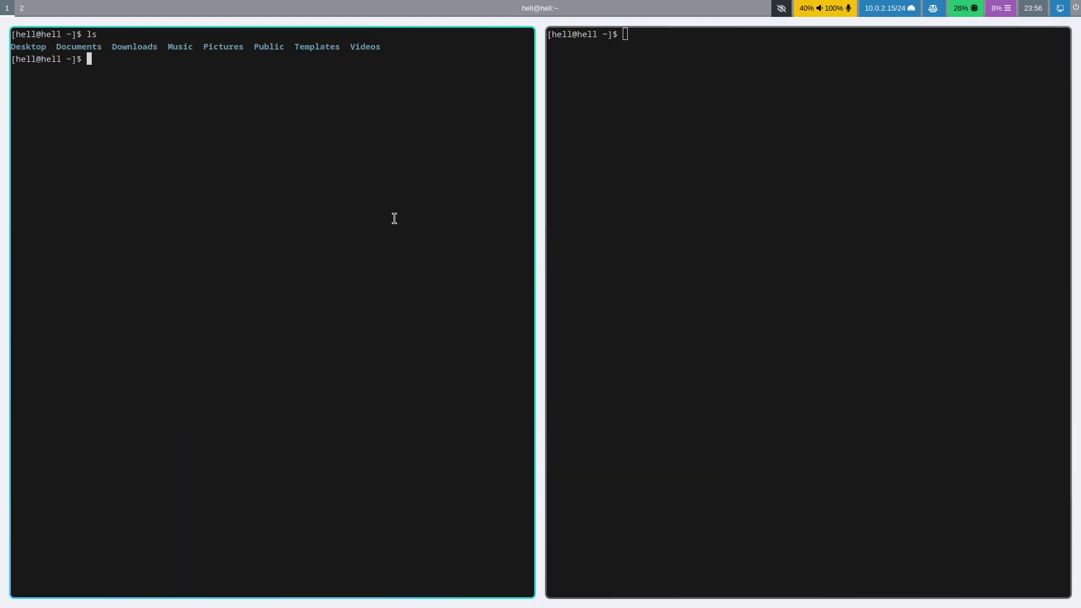
Run cat /etc/os-release in the right terminal, then start btop.
type("cat /")
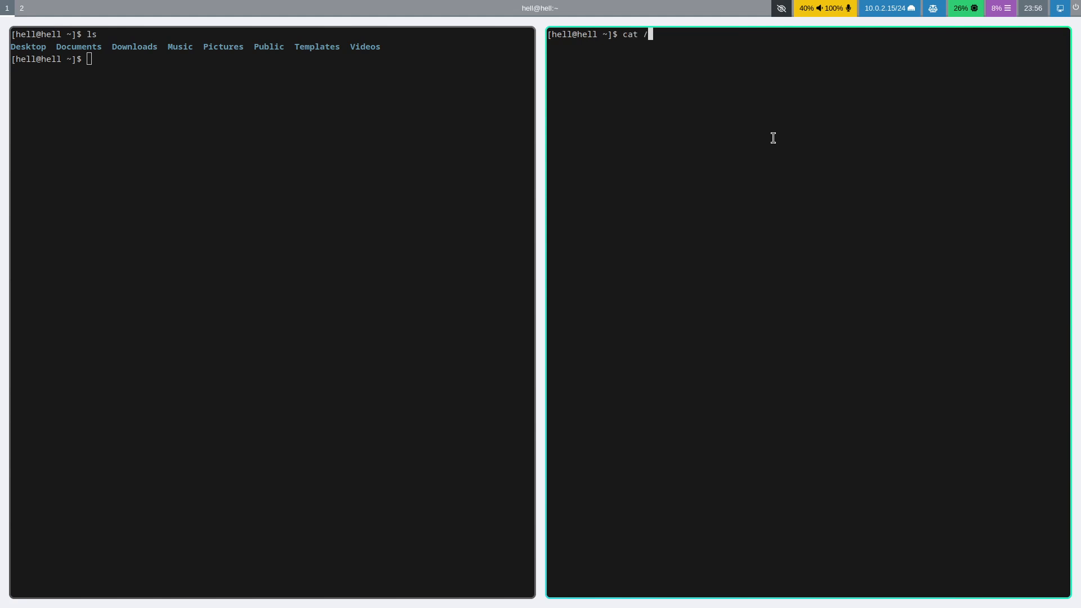
type("etc/os-release")
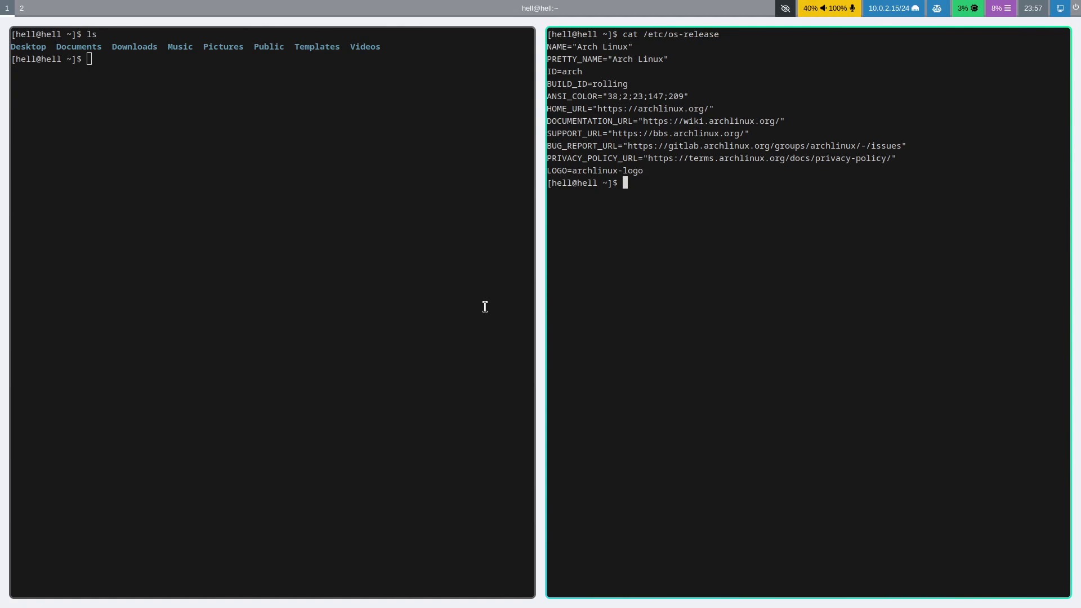
mouse_move(756, 242)
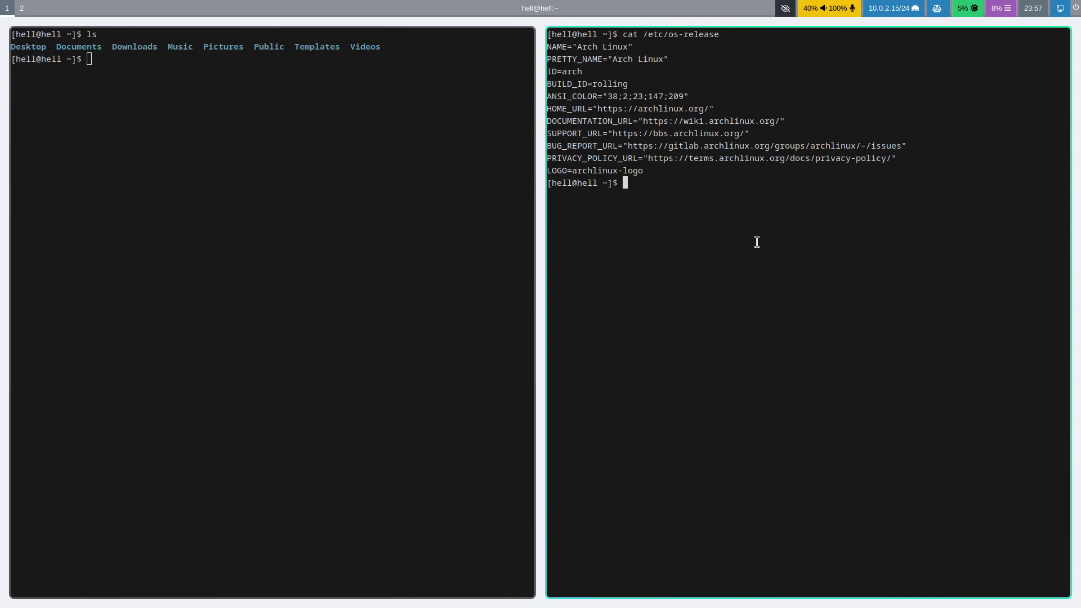
type("bt")
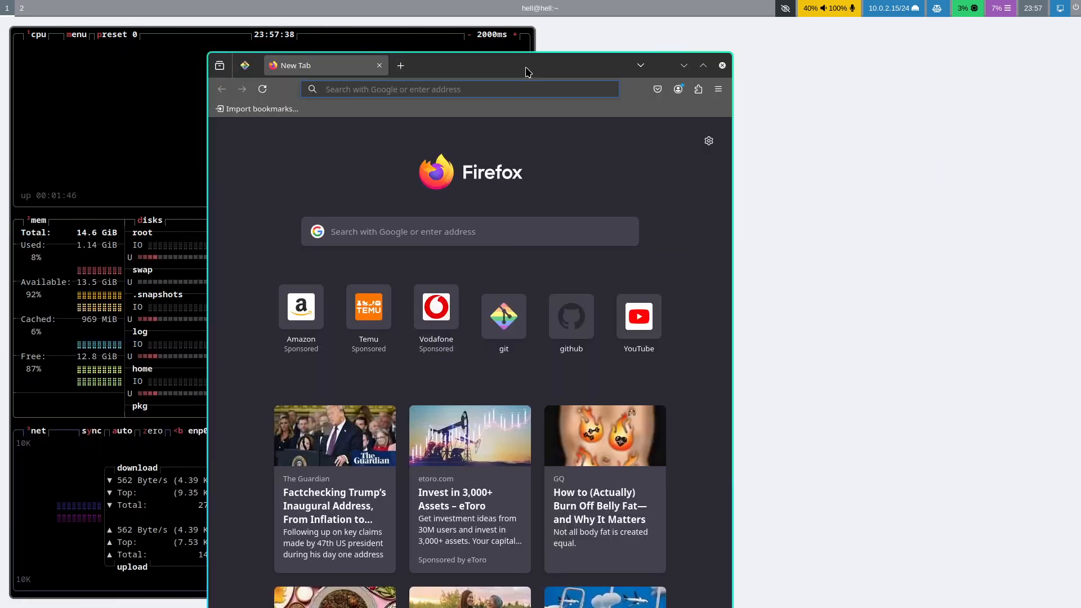
Move the Firefox window between tiles beside the os-release terminal and btop.
left_click_drag(526, 72, 474, 72)
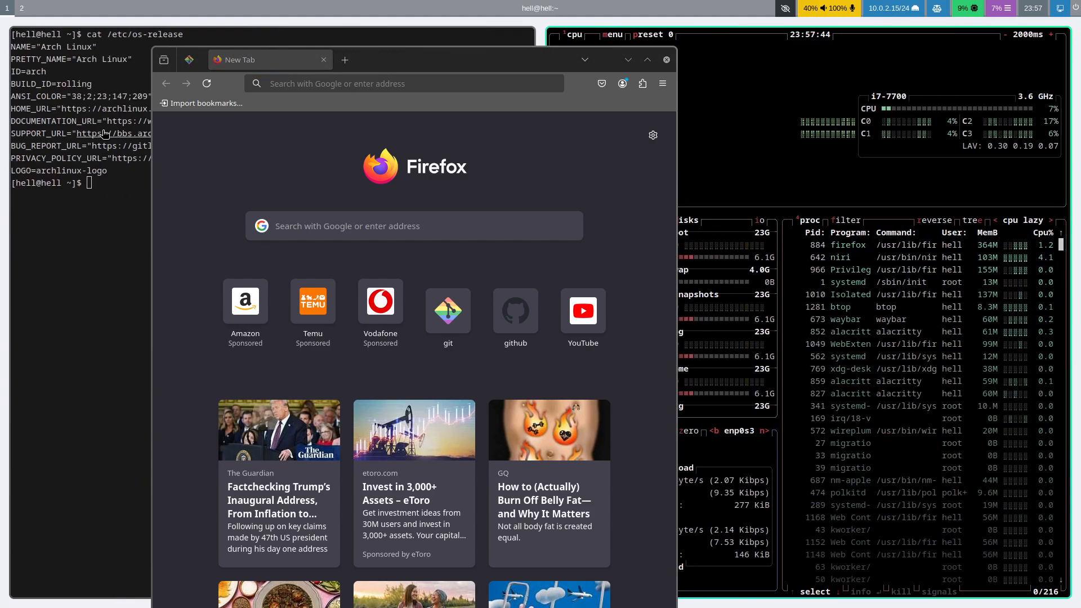
left_click(434, 78)
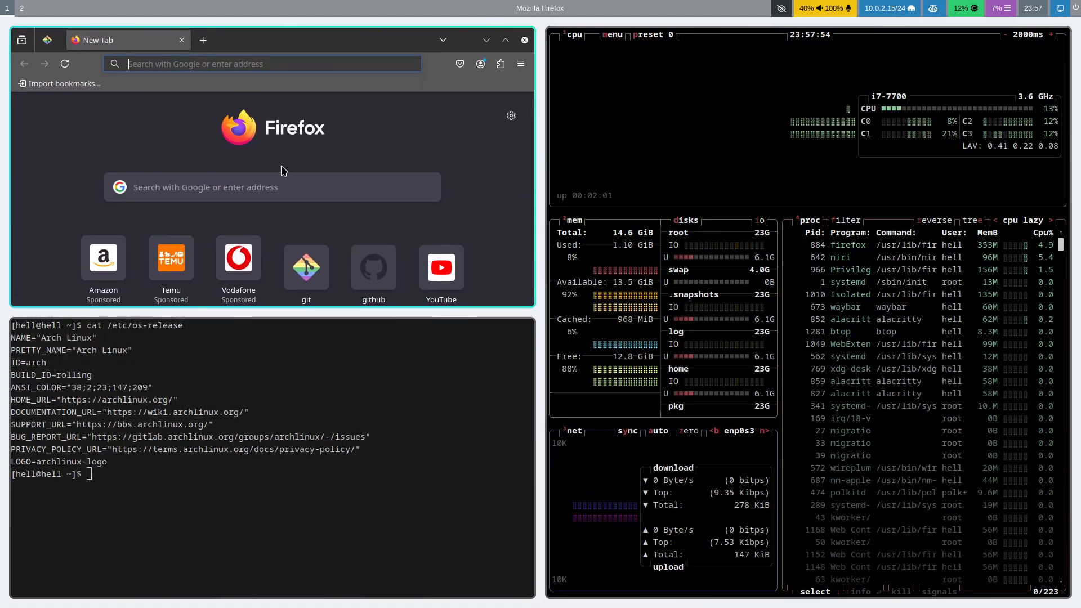
left_click_drag(276, 40, 621, 132)
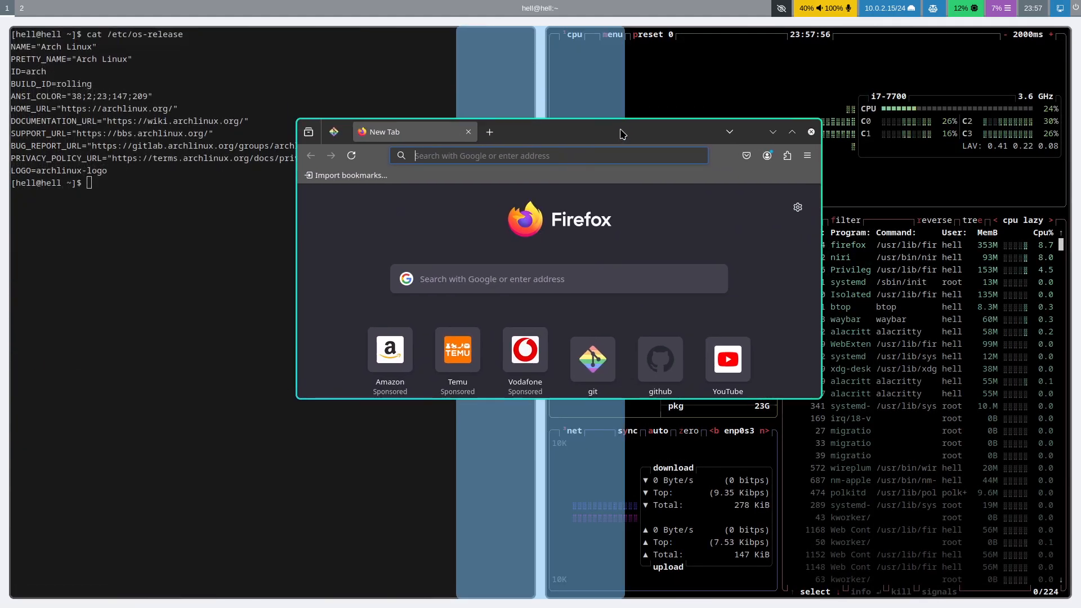